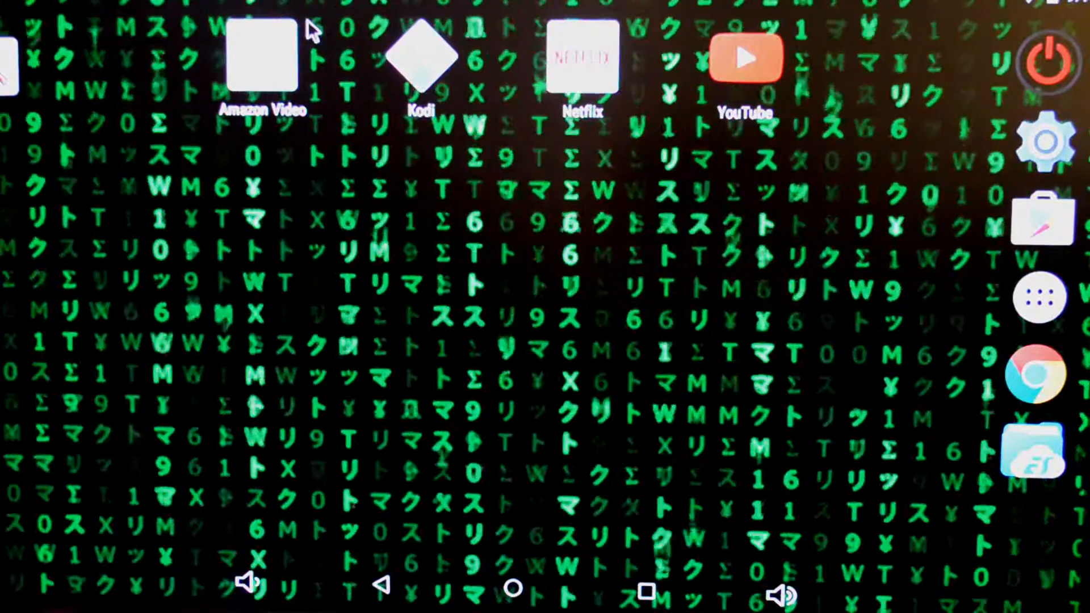
# Resume Mr. Robot episode 1 in Amazon Video, then the first continue-watching show in Netflix.
pyautogui.click(262, 56)
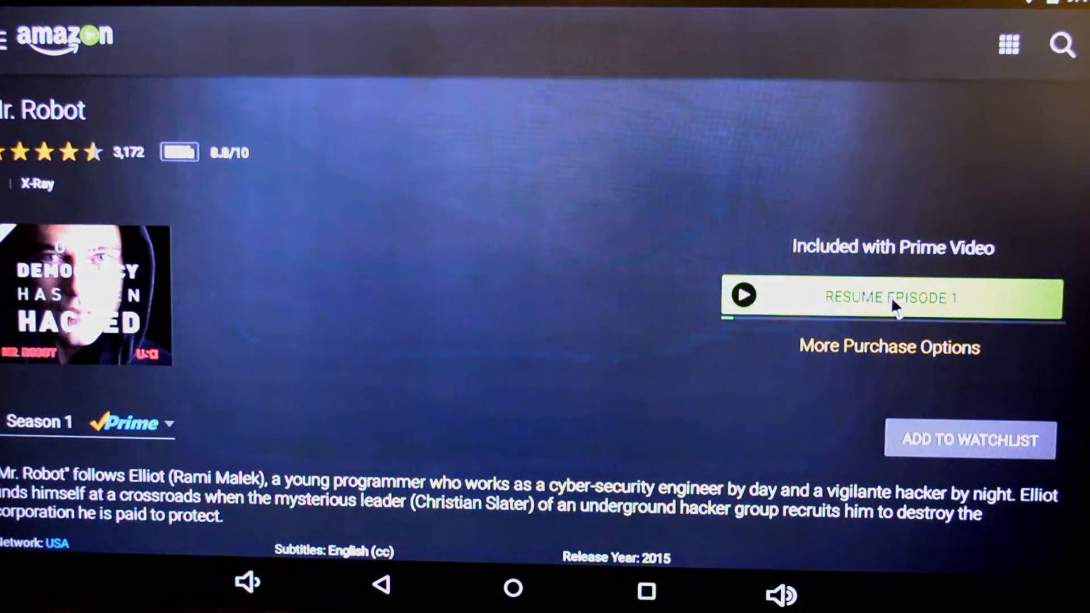
pyautogui.click(893, 298)
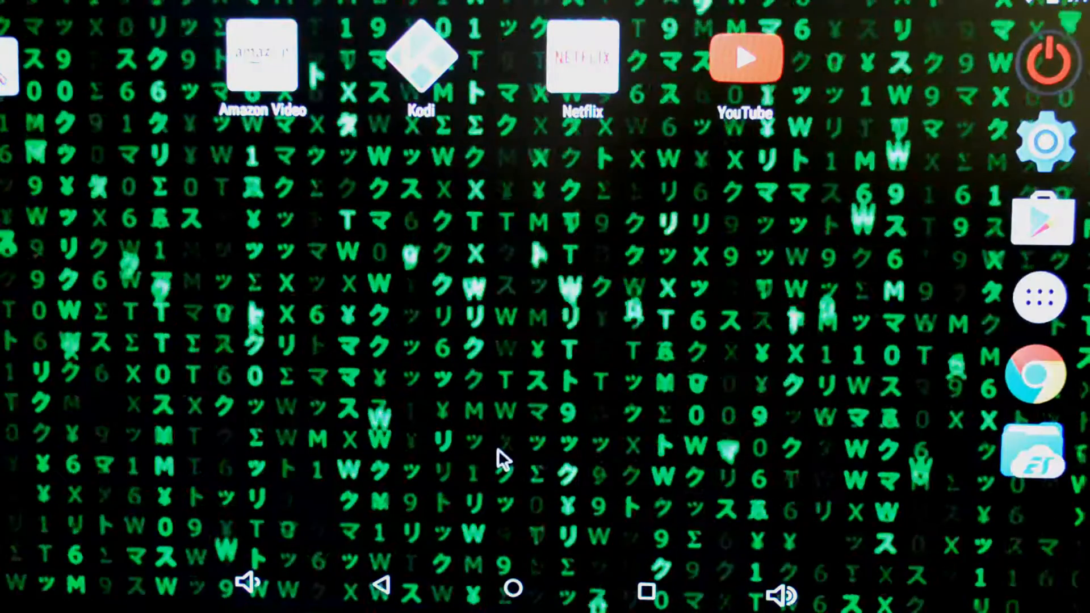
pyautogui.click(583, 57)
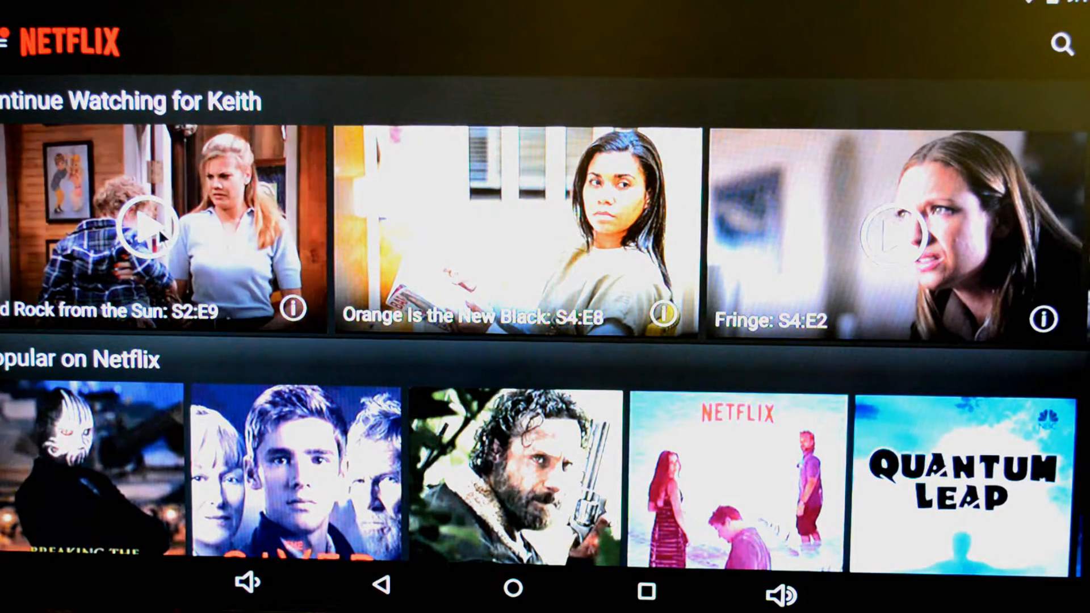
pyautogui.click(511, 229)
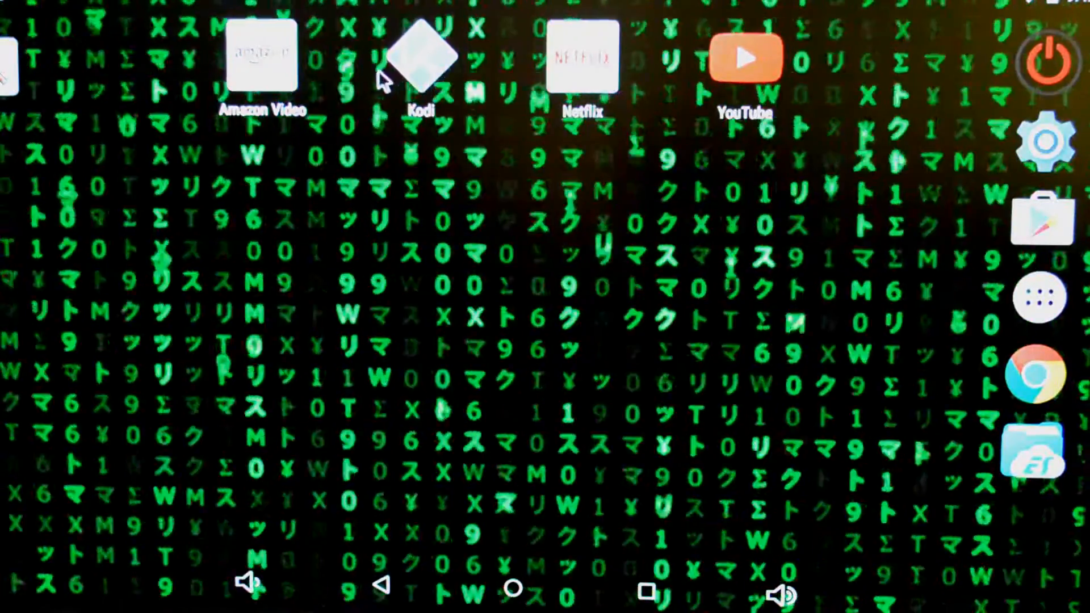
# Launch Kodi and play the Deadpool.2016.1080p.WEB.h264-PHOBOS file from Kodi (Orion).
pyautogui.click(419, 59)
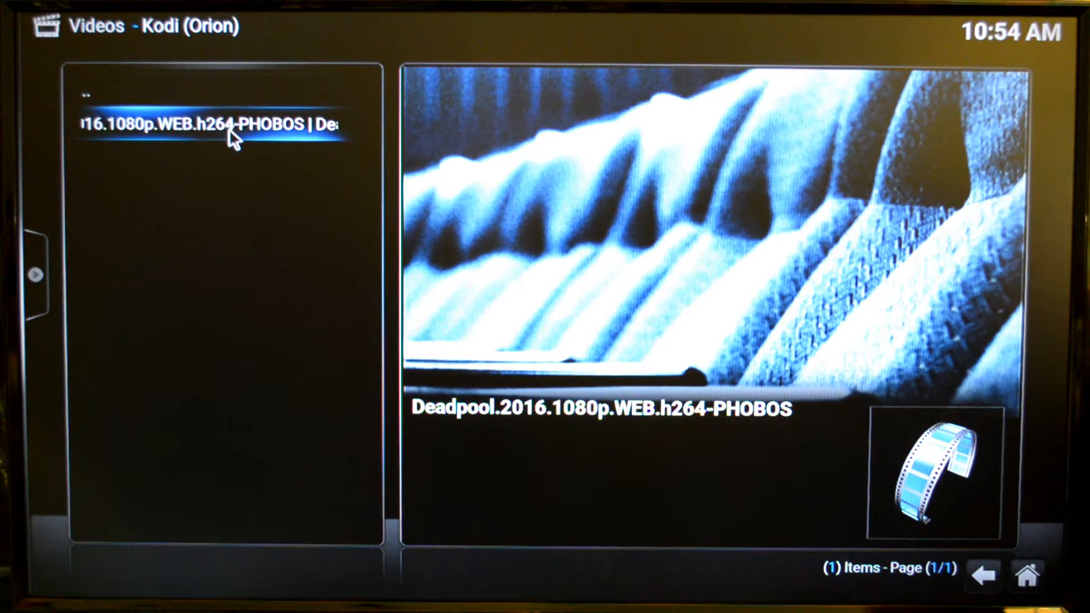
pyautogui.click(203, 125)
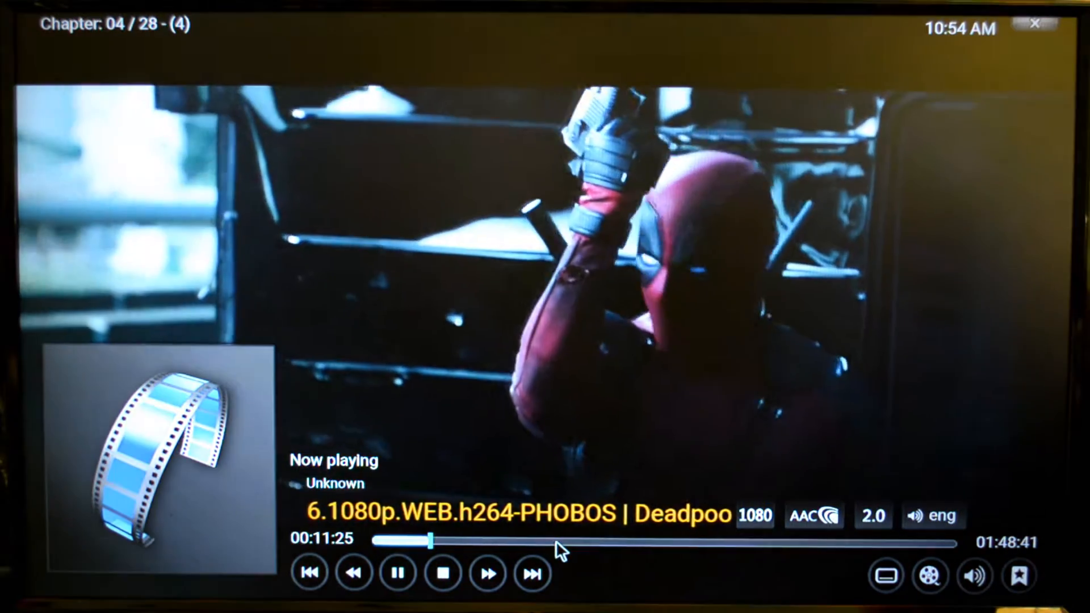
# Seek the Deadpool playback forward to about 51 minutes, chapter 15.
pyautogui.click(553, 541)
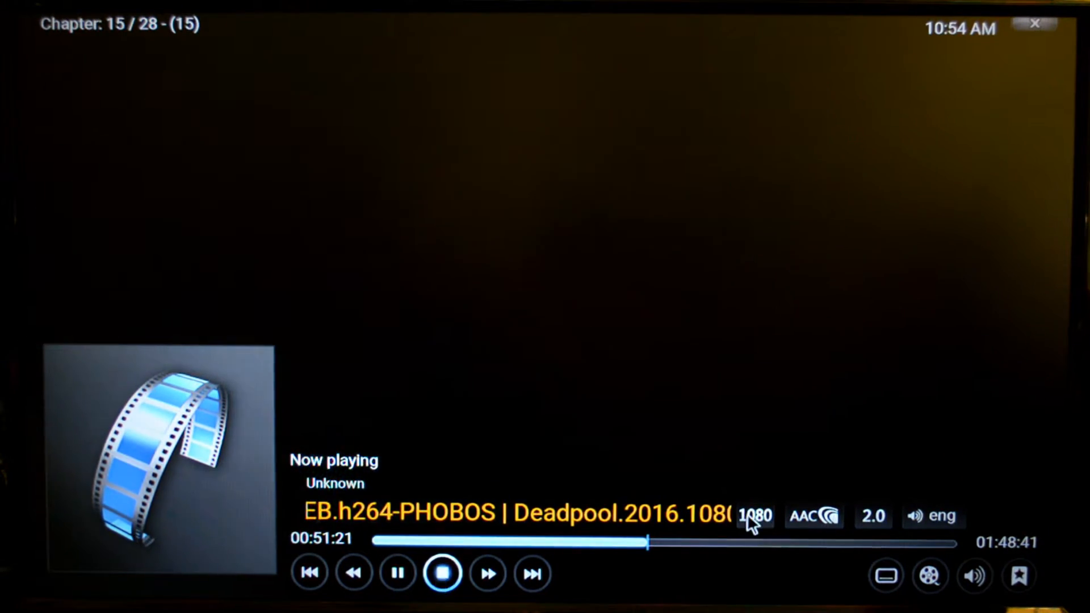
# Stop Deadpool, return to Kodi's home menu and launch the PBS add-on.
pyautogui.click(441, 574)
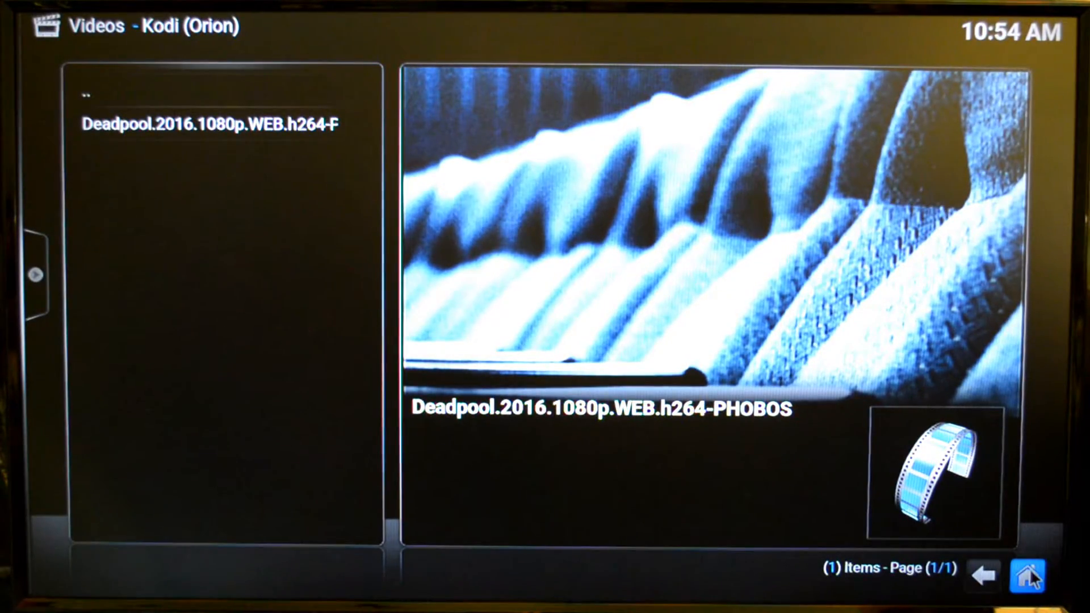
pyautogui.click(1032, 567)
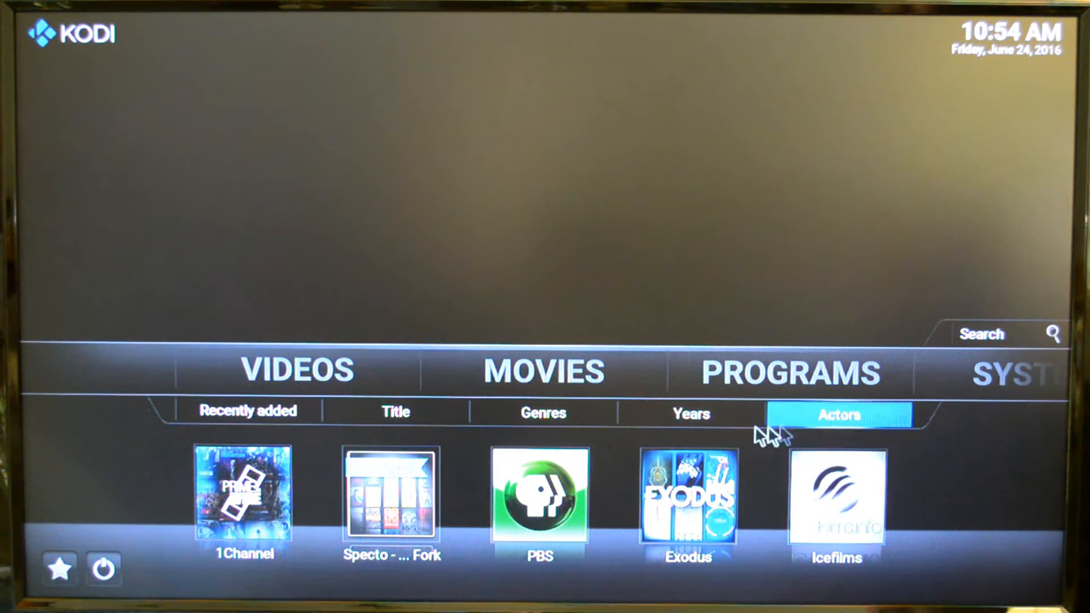
pyautogui.click(541, 414)
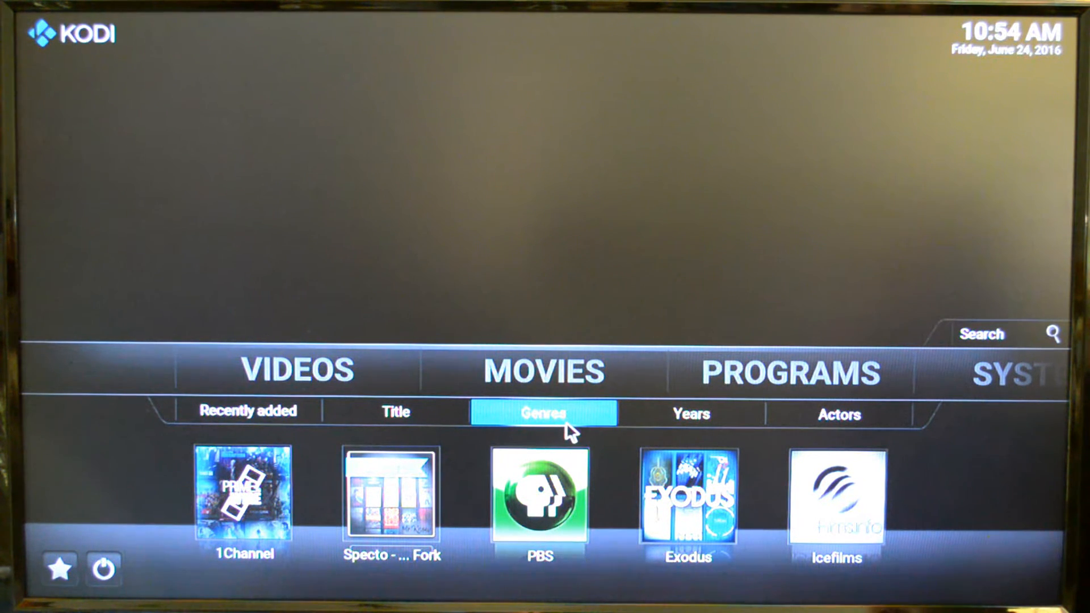
pyautogui.moveTo(594, 442)
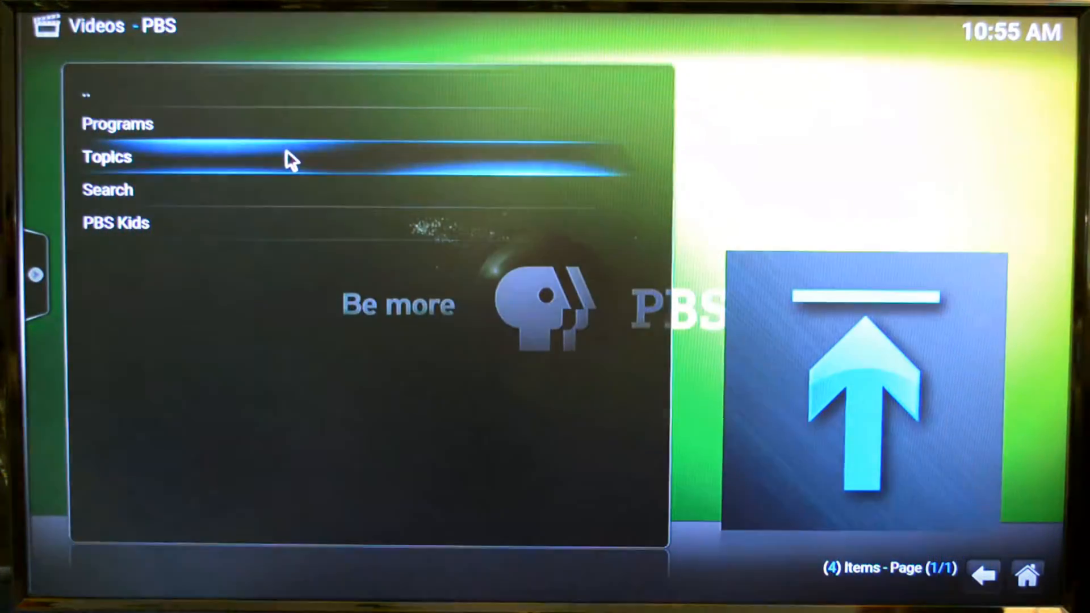
# Browse PBS Programs and bring up the Ask This Old House episode list.
pyautogui.click(106, 157)
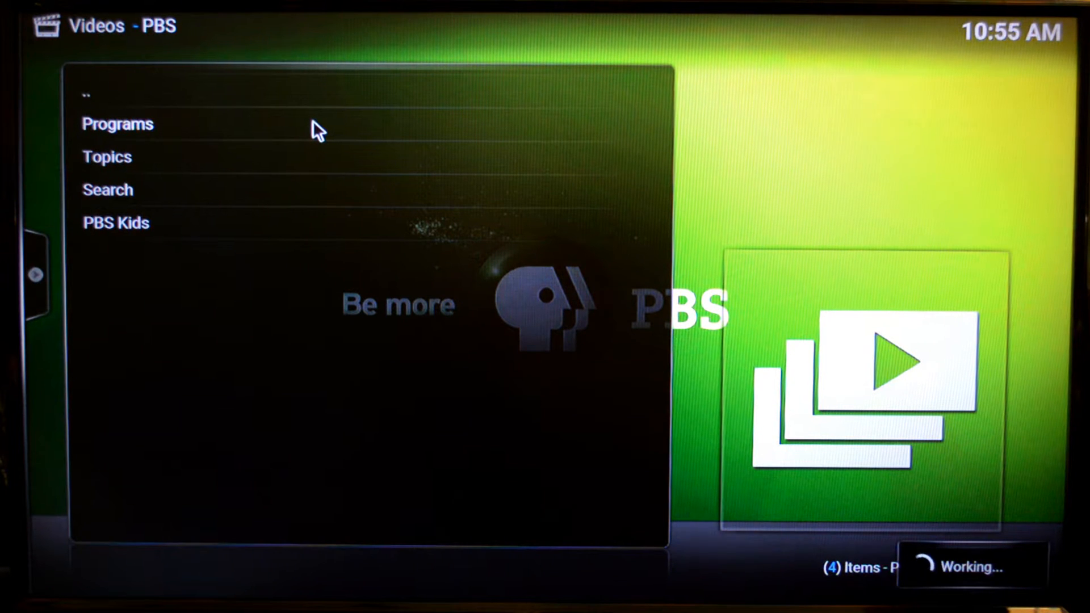
pyautogui.moveTo(348, 143)
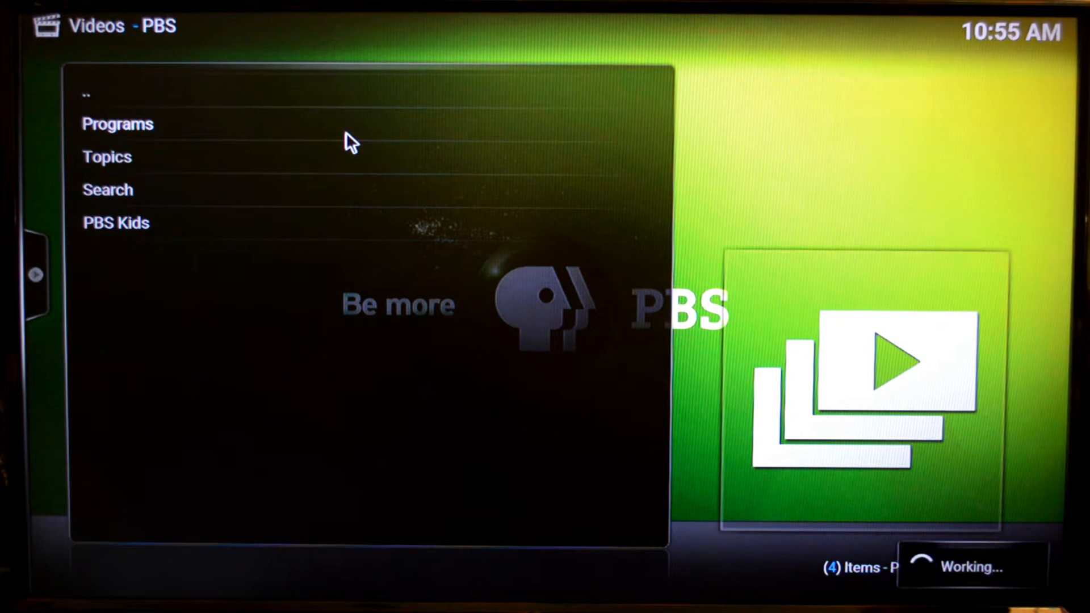
pyautogui.click(117, 124)
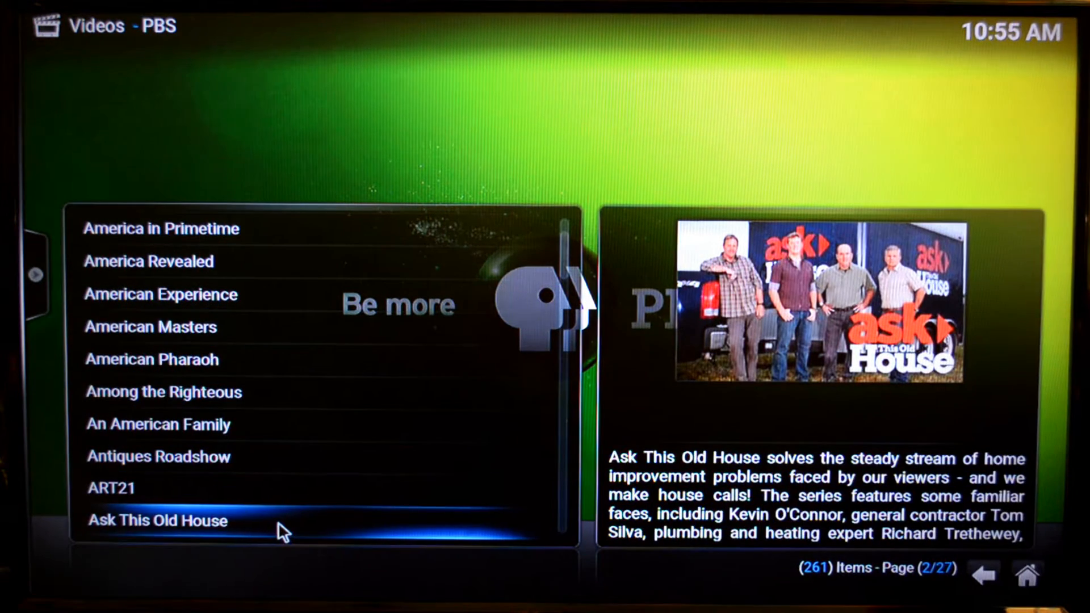
pyautogui.click(156, 520)
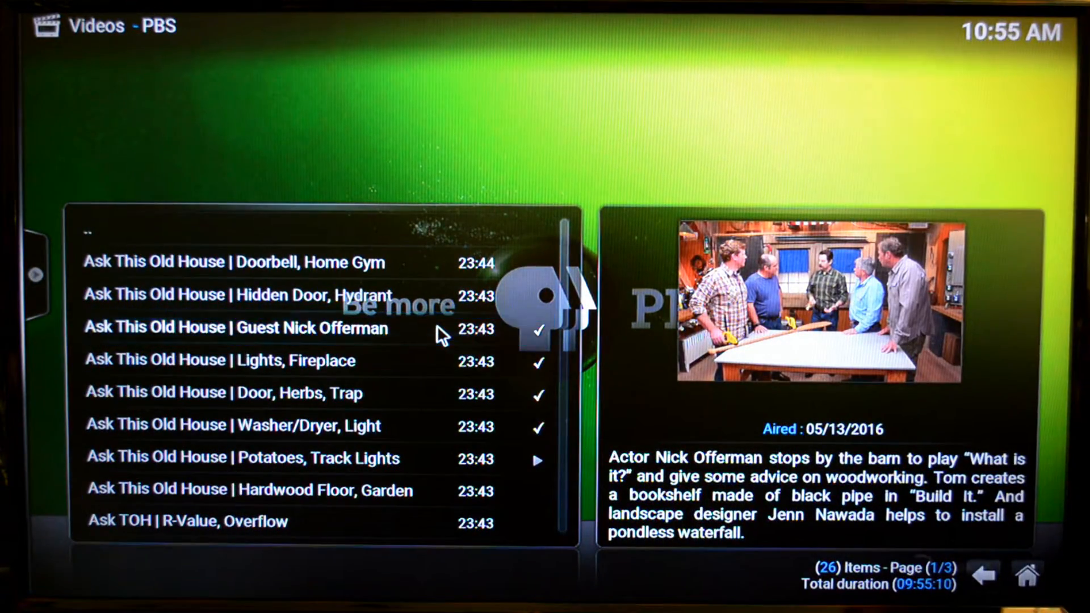
# Play the Guest Nick Offerman episode, then stop its playback.
pyautogui.doubleClick(232, 329)
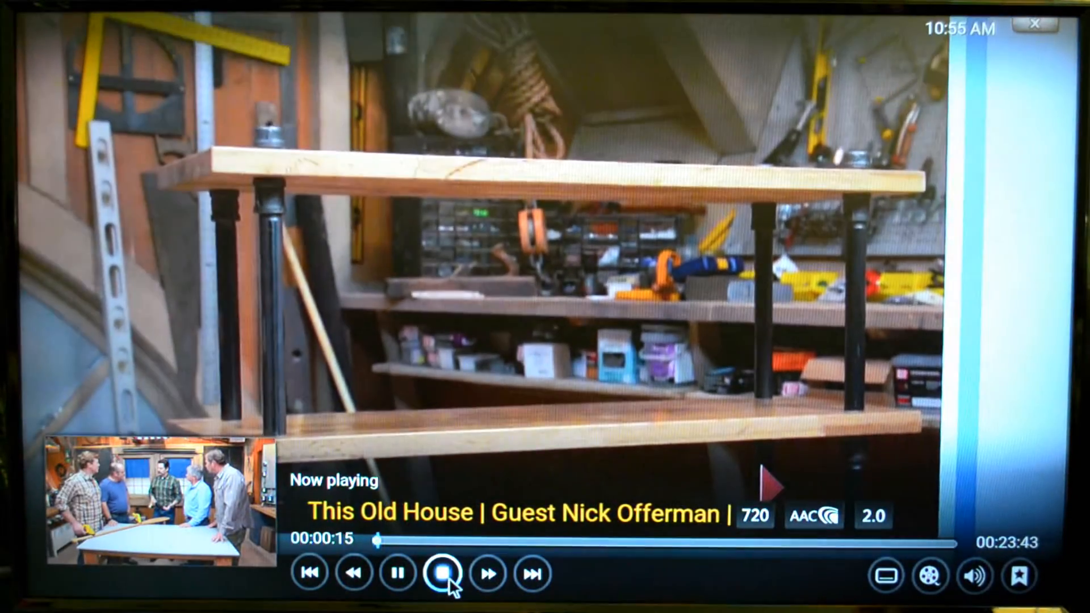
pyautogui.click(443, 572)
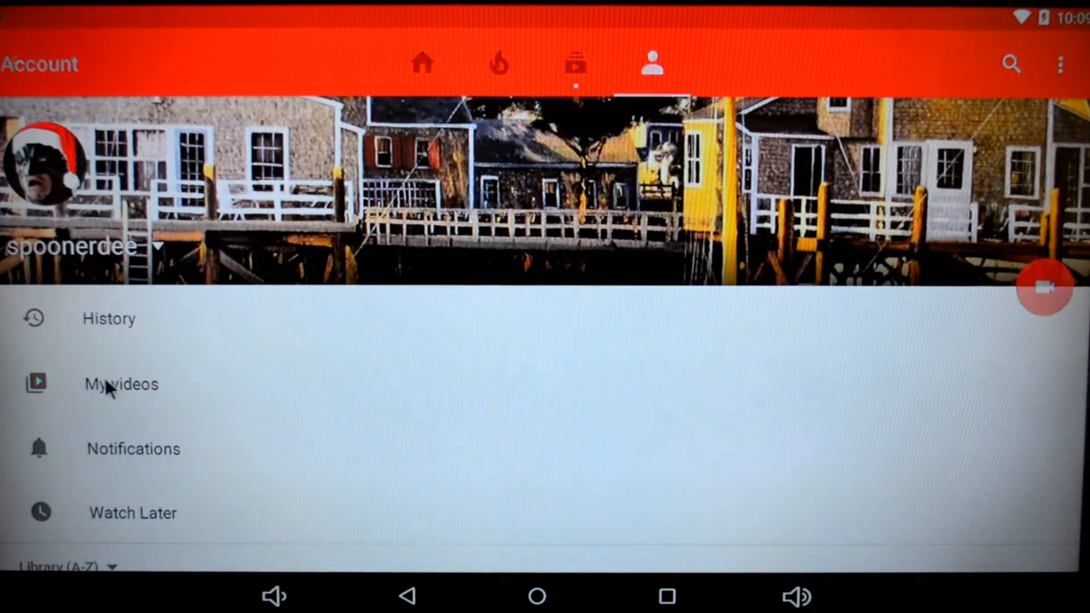
# From My videos, play the Fallout 4 spectacle island castle upload full screen.
pyautogui.click(122, 384)
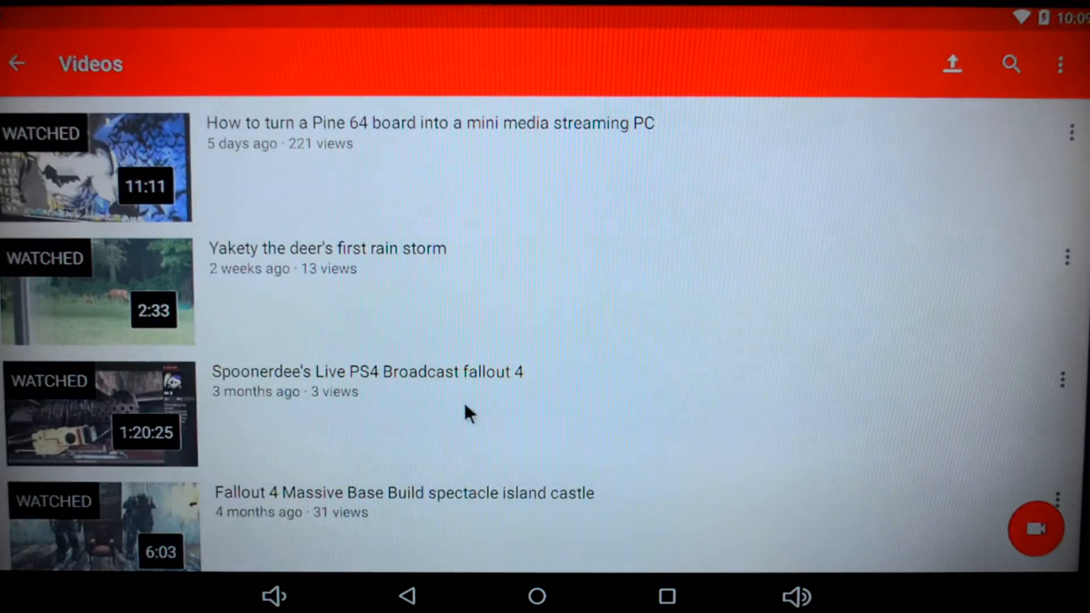
pyautogui.scroll(-3)
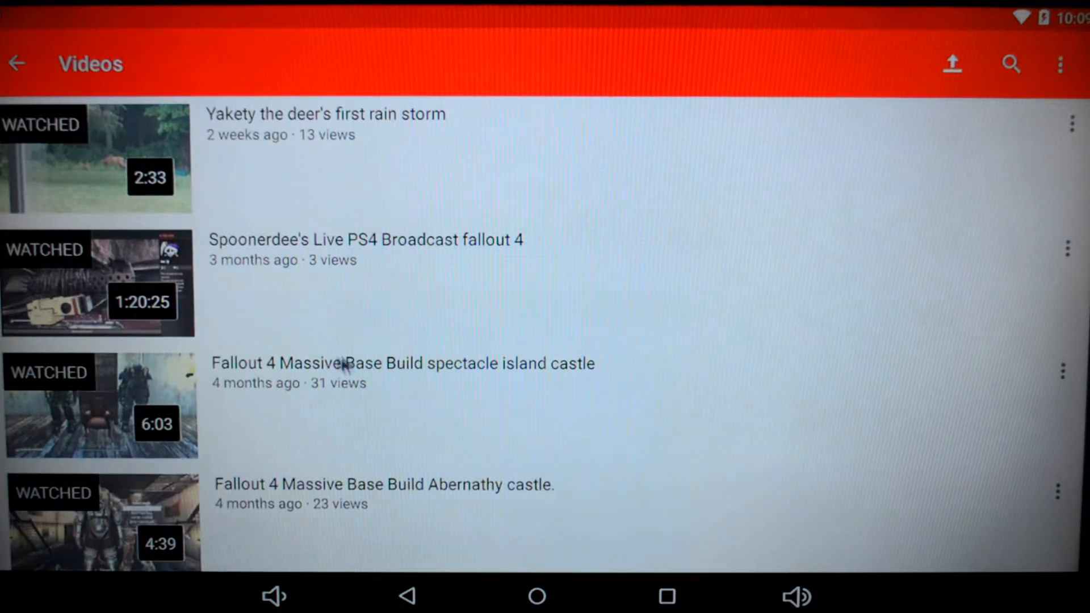
pyautogui.click(403, 364)
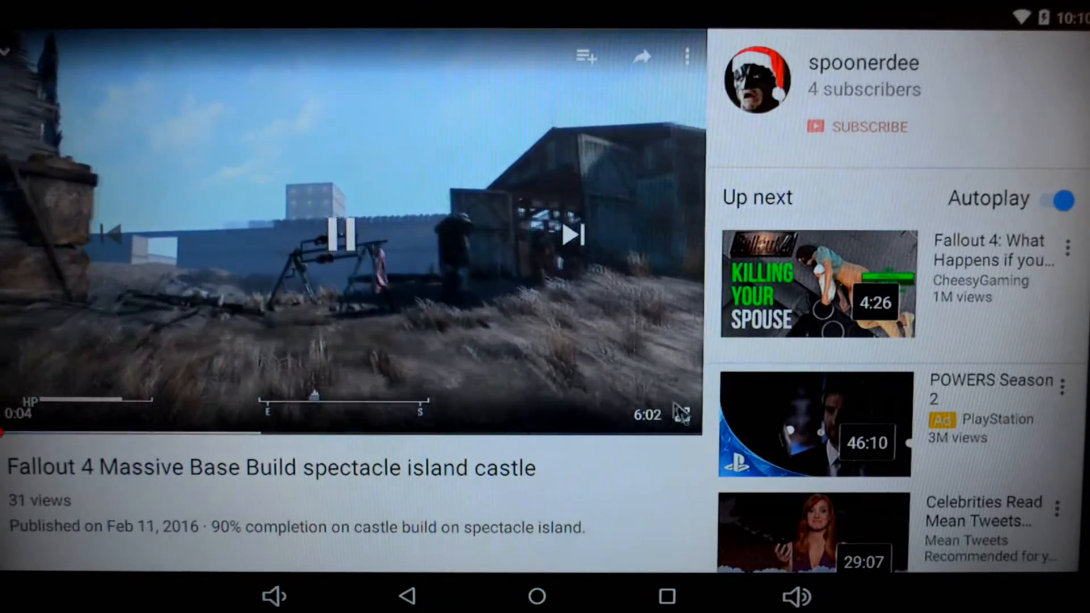
pyautogui.click(680, 413)
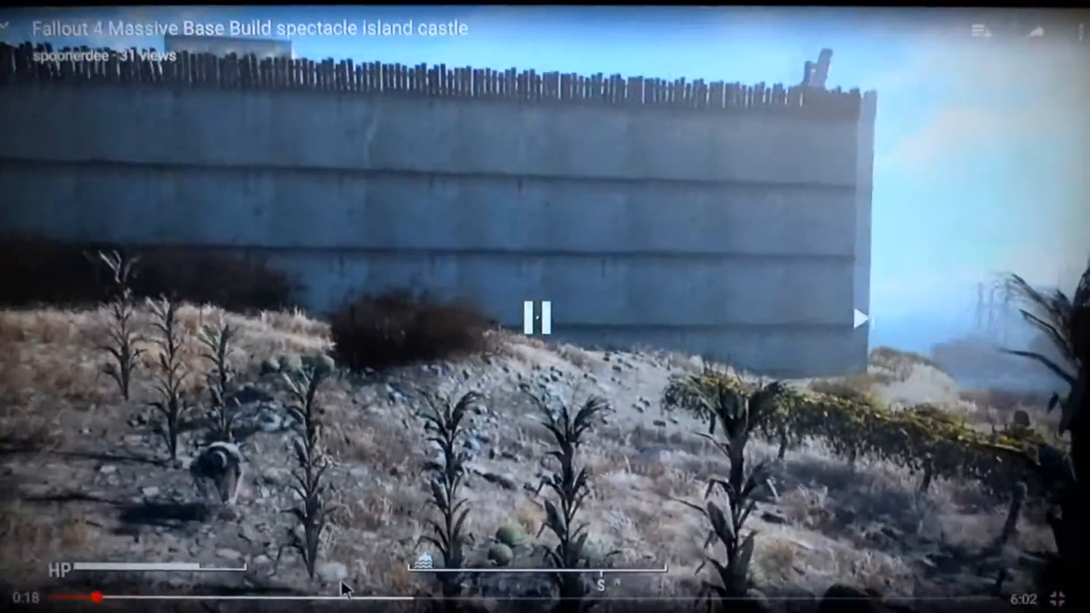
# Seek further ahead in the Fallout 4 video.
pyautogui.click(538, 316)
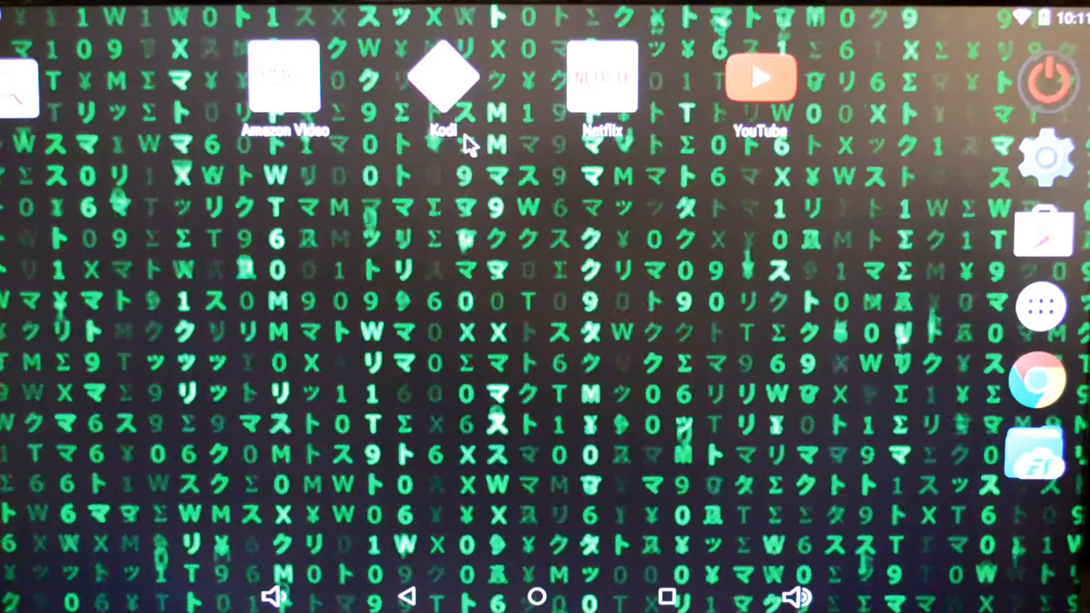
# Reopen Kodi to its home menu with the Videos section showing.
pyautogui.click(444, 76)
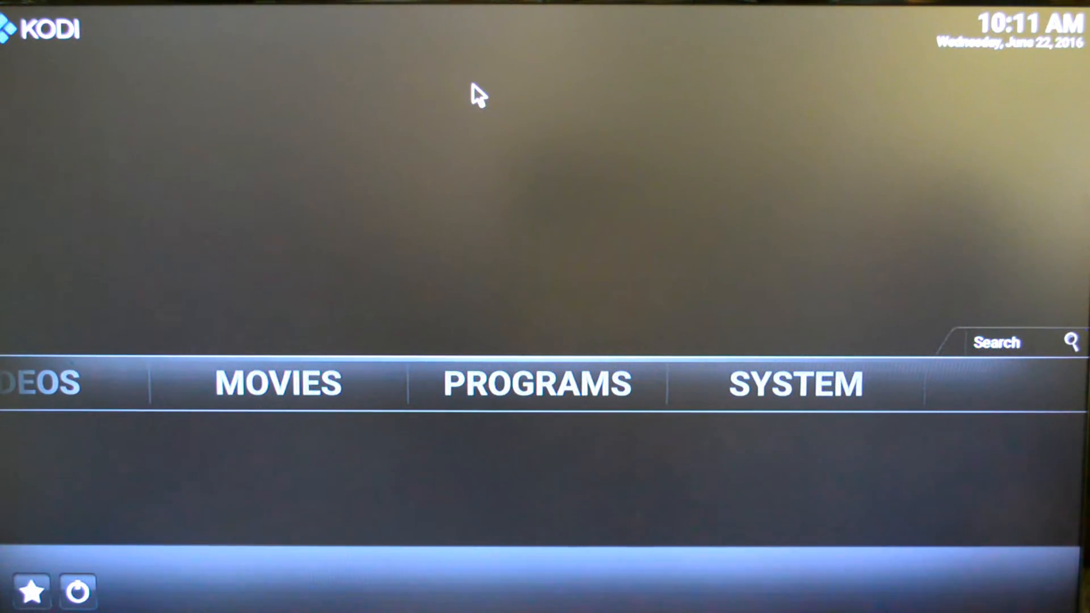
pyautogui.moveTo(544, 219)
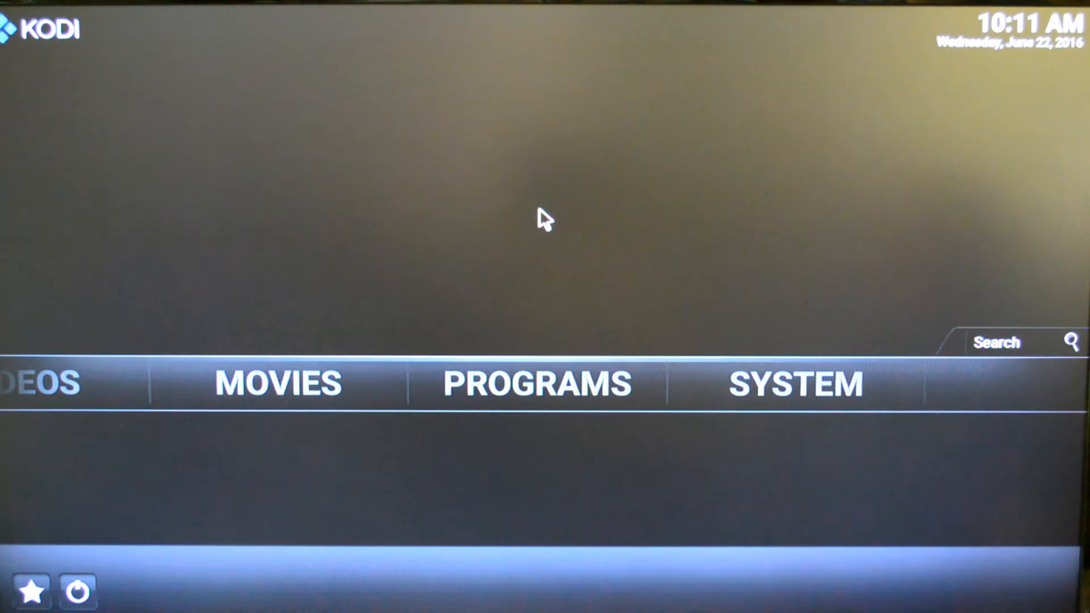
pyautogui.moveTo(536, 384)
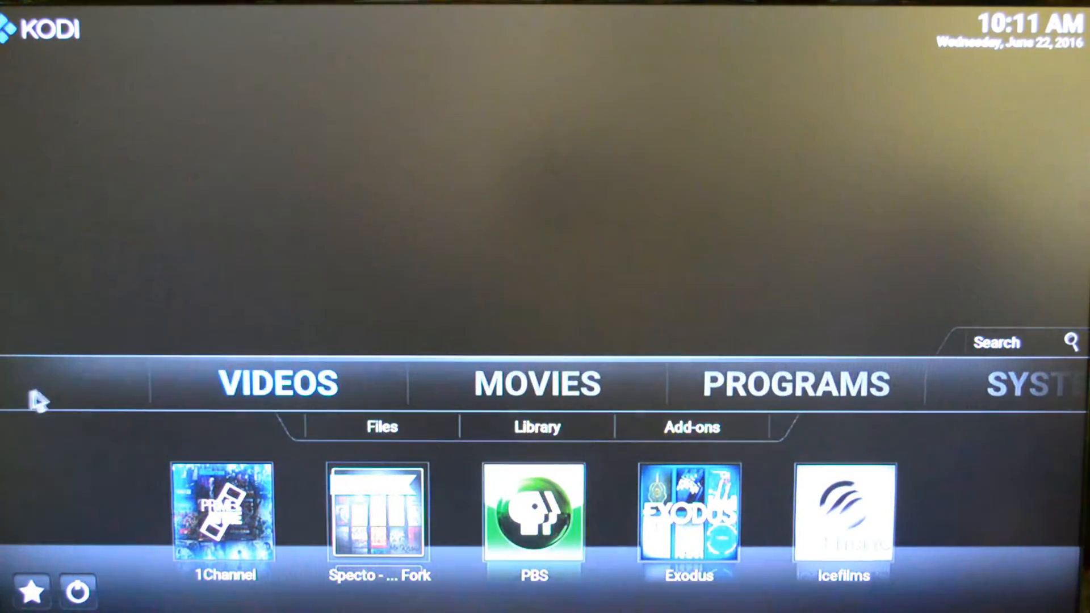
pyautogui.click(382, 426)
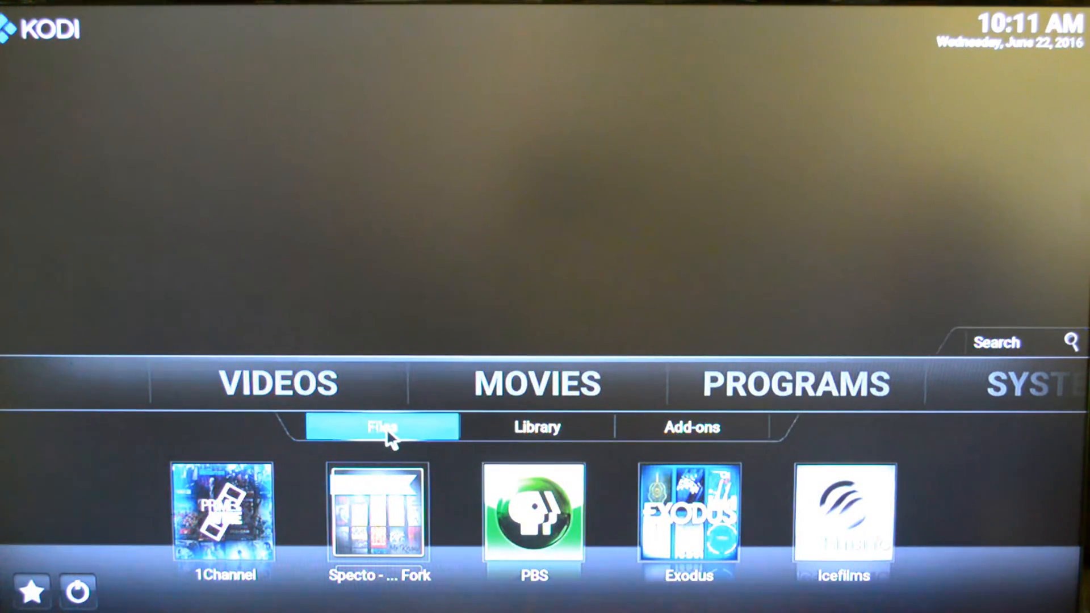
pyautogui.click(382, 426)
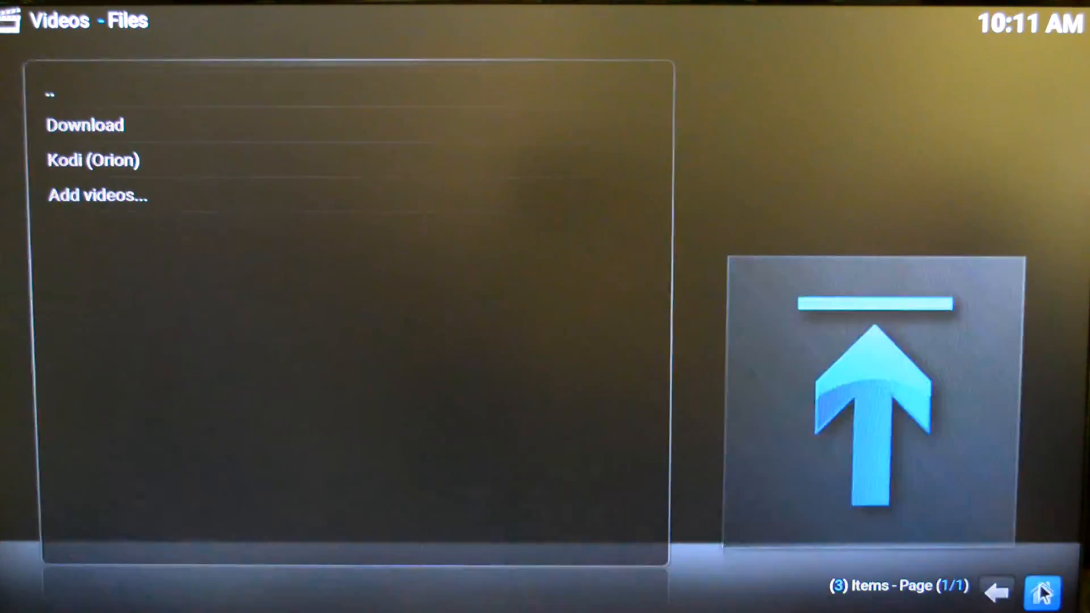
pyautogui.click(1043, 592)
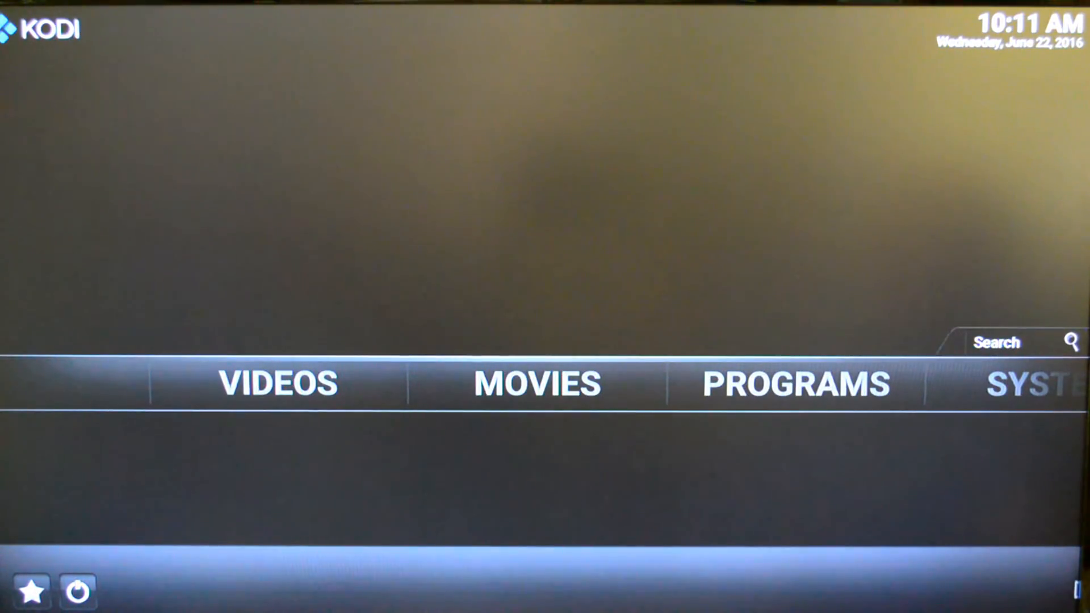